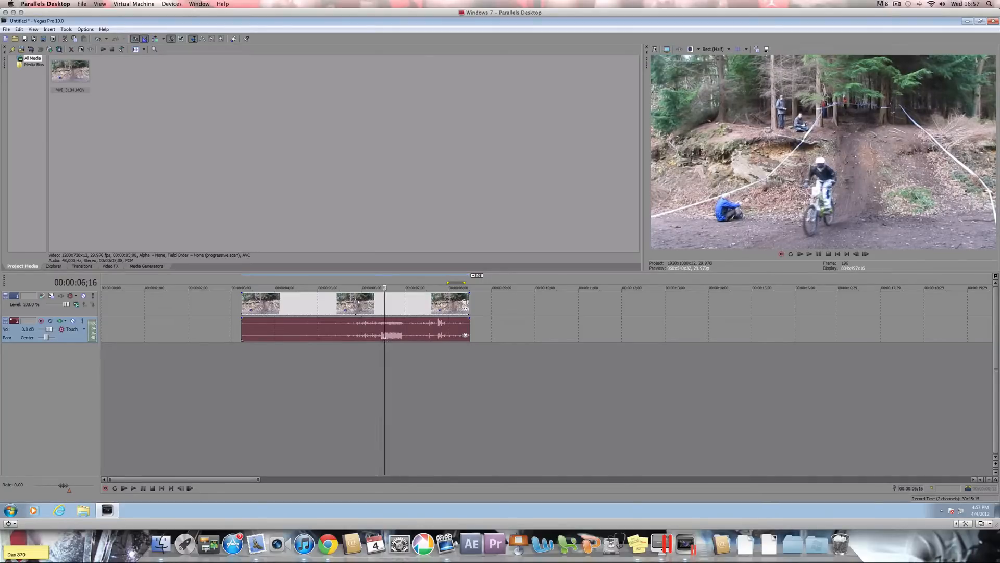
Step: In the video event's Properties, turn off resampling for the bike clip
{"action": "left_click", "coordinate": [348, 303]}
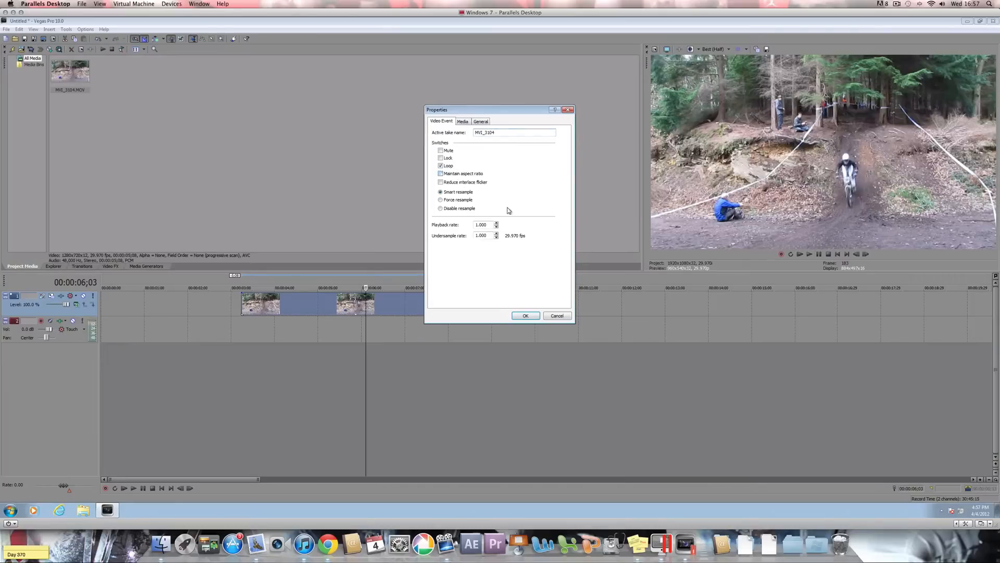
{"action": "left_click", "coordinate": [524, 315]}
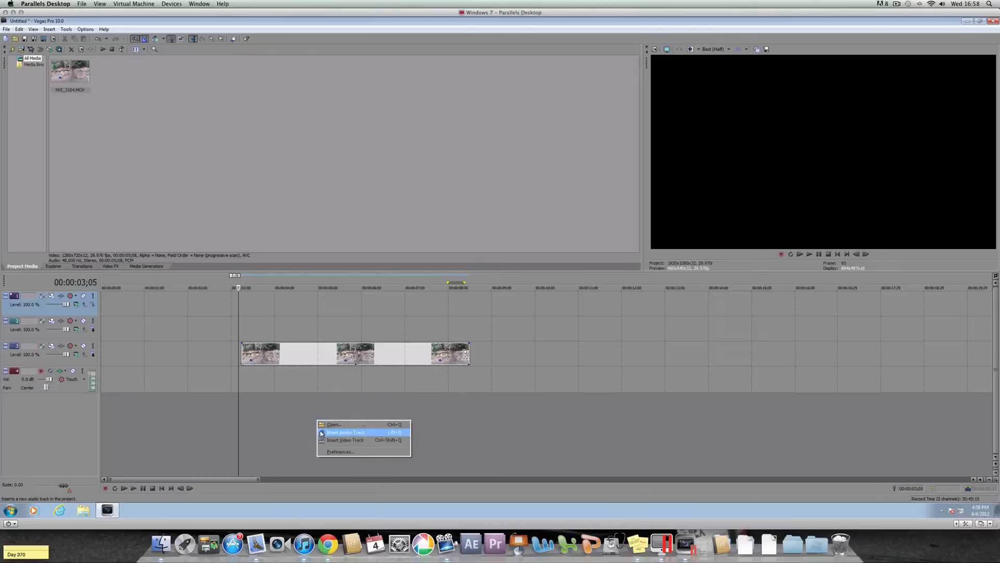
Step: Insert another empty video track and select the bike clip on the timeline
{"action": "left_click", "coordinate": [345, 432]}
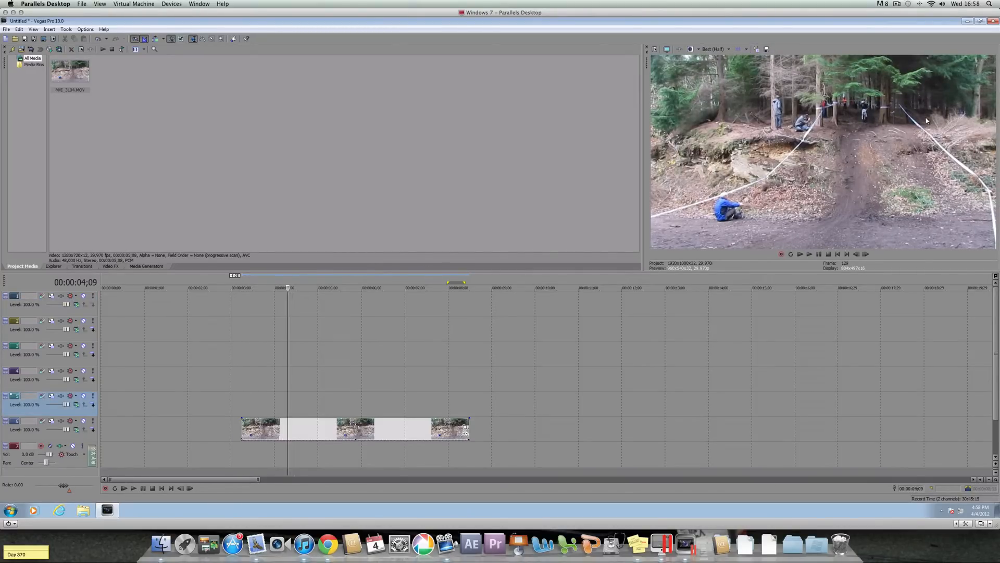
{"action": "mouse_move", "coordinate": [765, 133]}
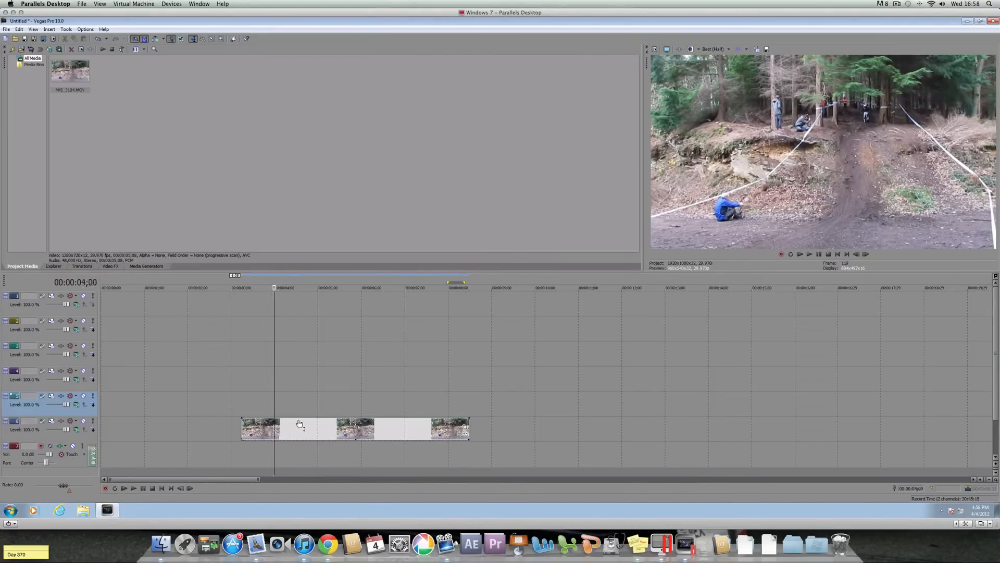
{"action": "left_click", "coordinate": [133, 488]}
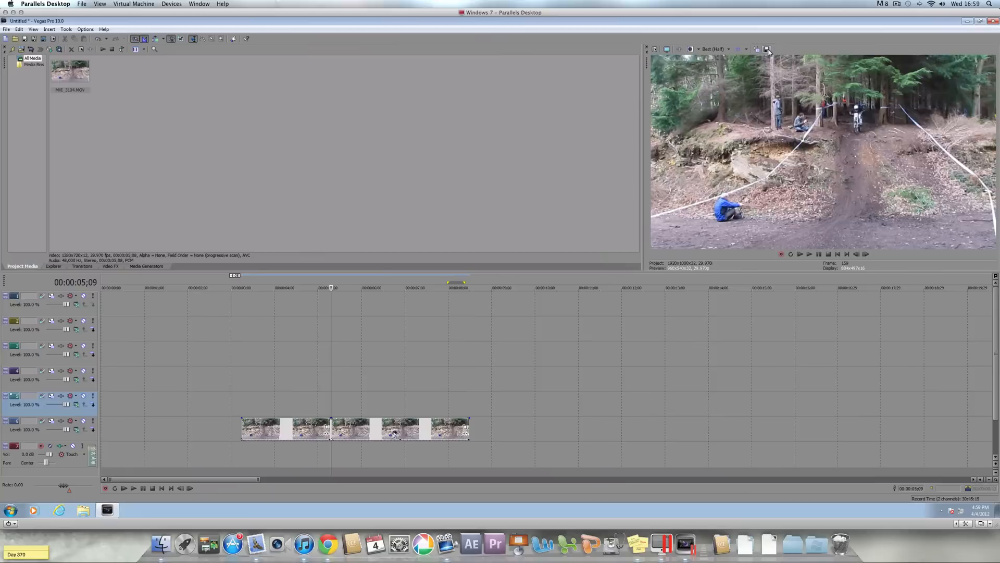
Step: Save the hill-top preview frame as snapshot Image1.jpg, replacing the existing file
{"action": "left_click", "coordinate": [766, 49]}
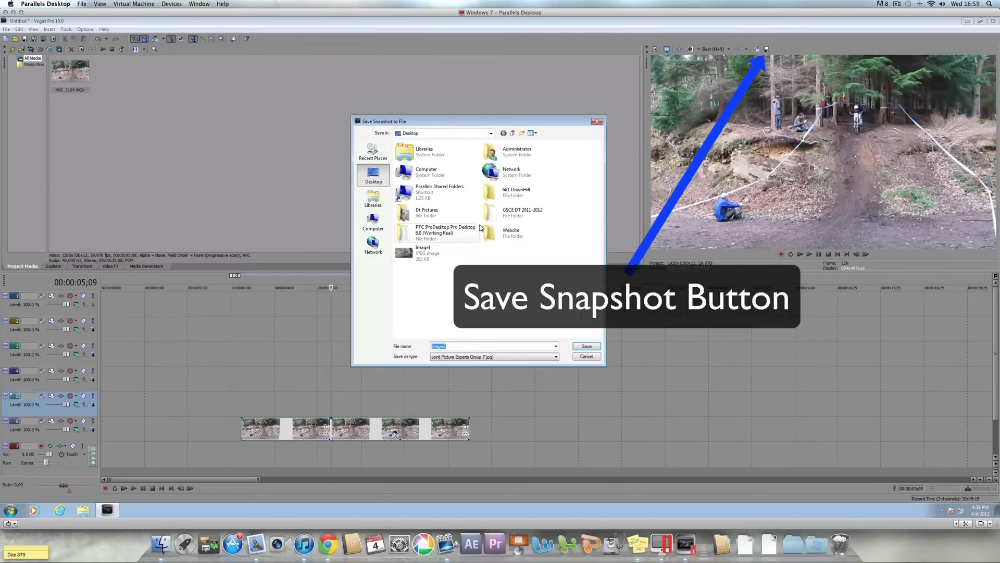
{"action": "left_click", "coordinate": [437, 252]}
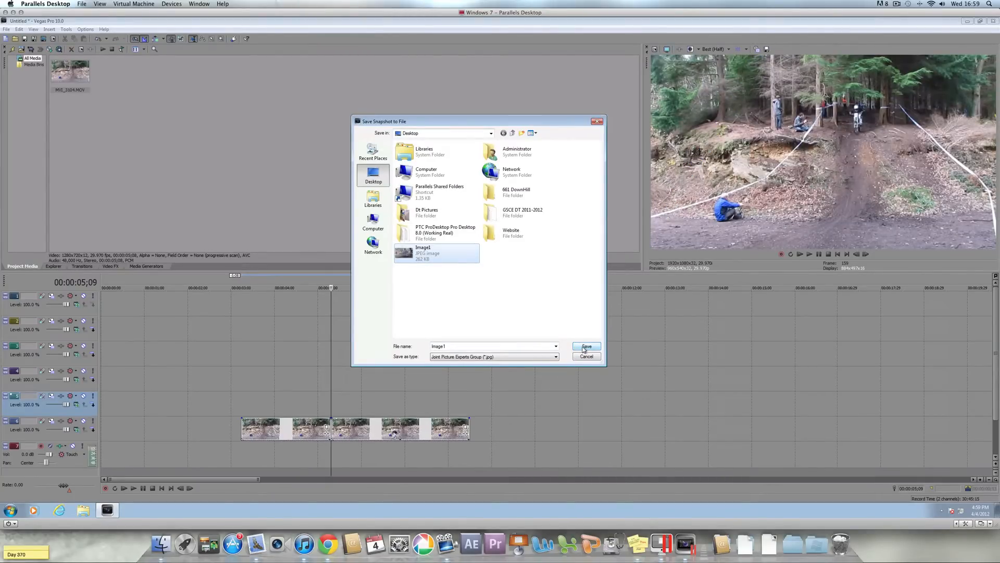
{"action": "left_click", "coordinate": [584, 346]}
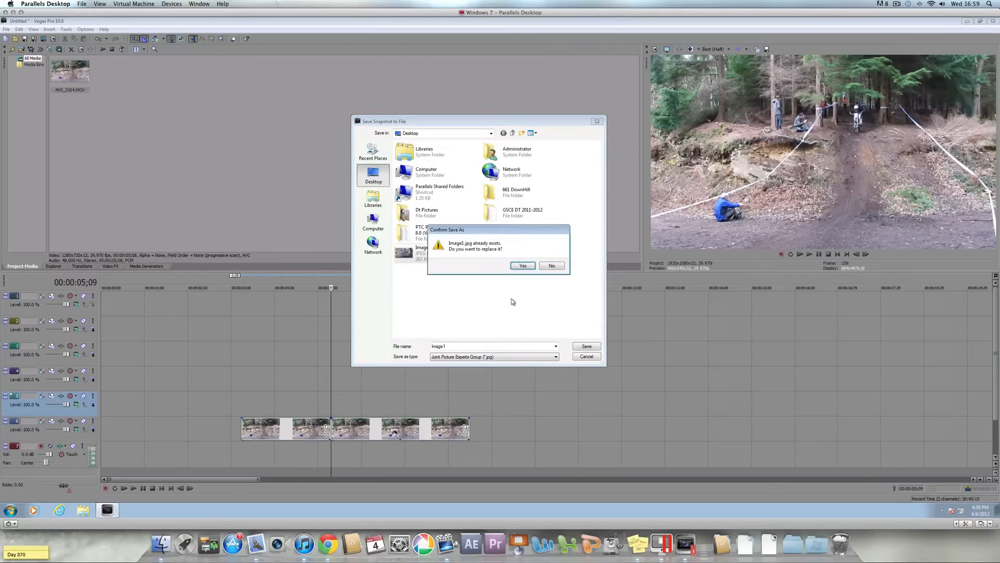
{"action": "left_click", "coordinate": [522, 265]}
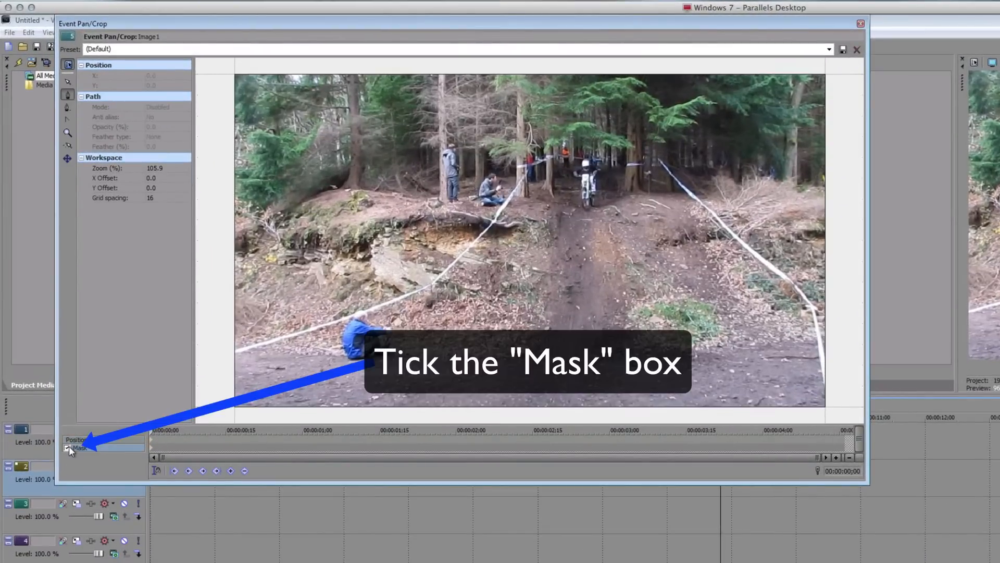
Step: Enable Mask on the Image1 still and trace an outline around the rider and bike
{"action": "left_click", "coordinate": [67, 448]}
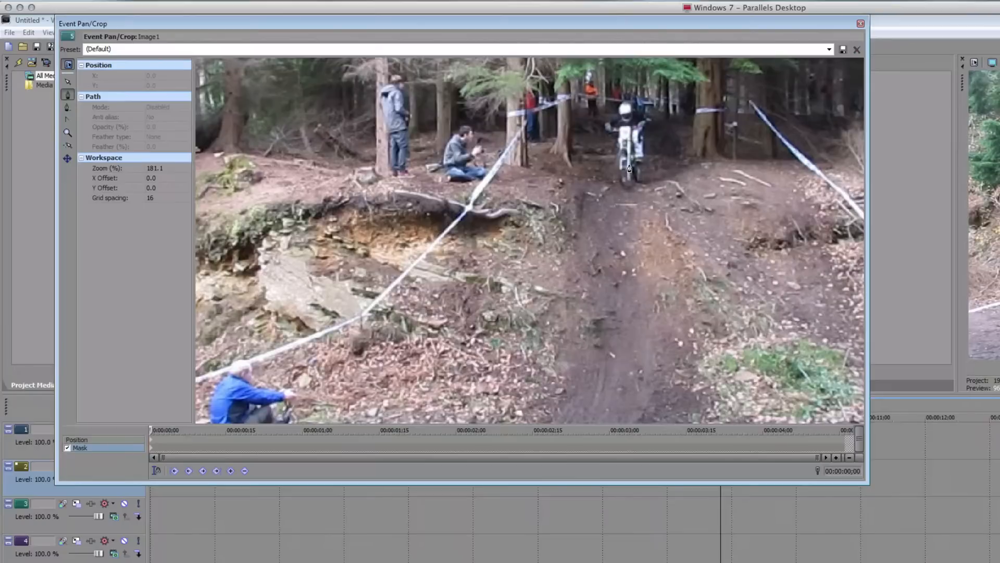
{"action": "left_click", "coordinate": [618, 110]}
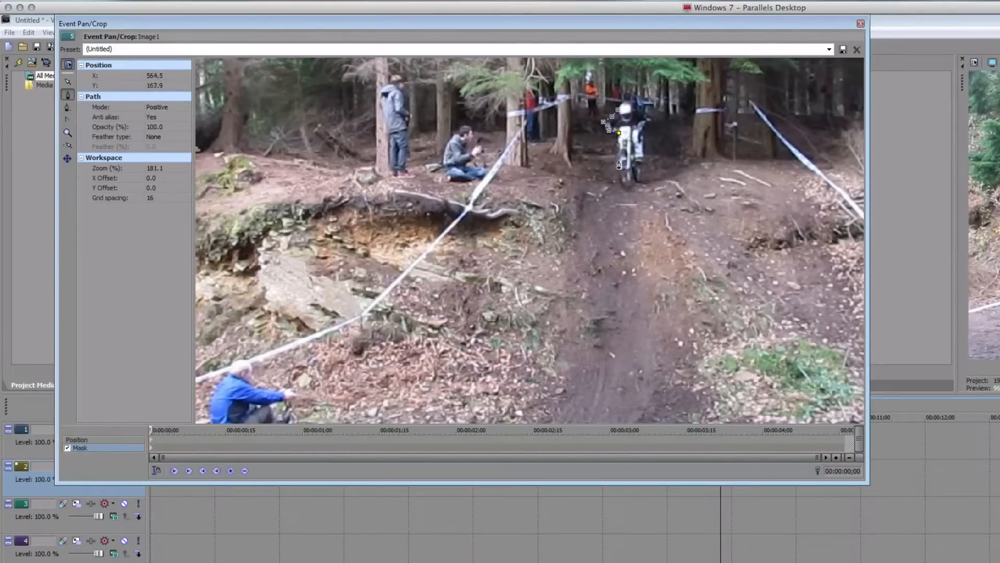
{"action": "left_click_drag", "start_coordinate": [619, 132], "coordinate": [636, 180]}
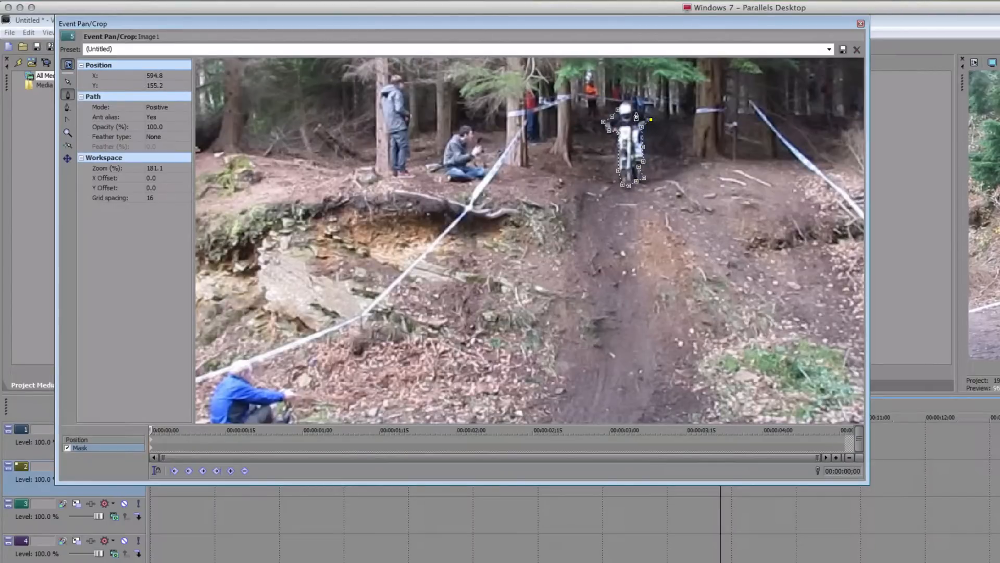
{"action": "left_click_drag", "start_coordinate": [629, 144], "coordinate": [628, 134]}
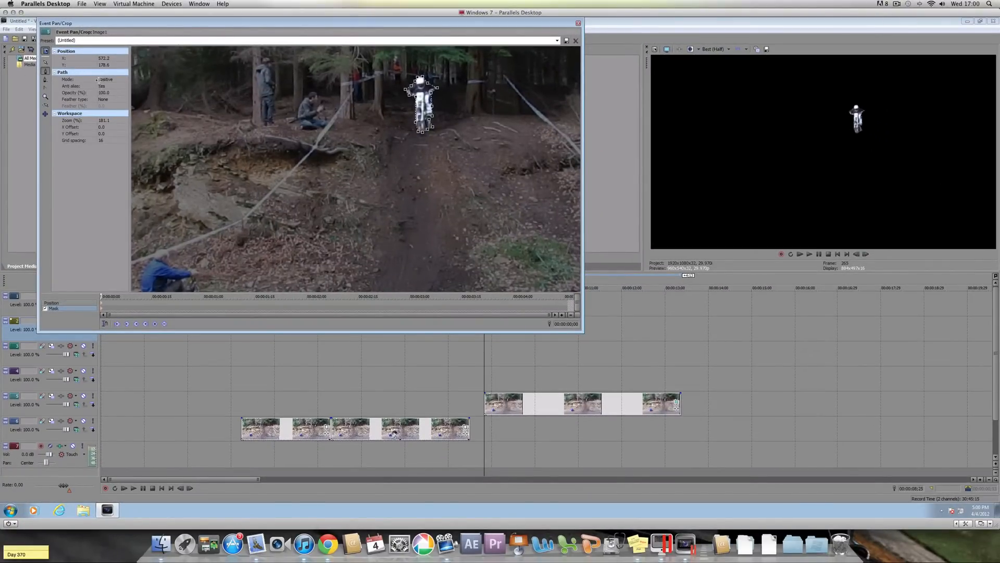
Step: Set the mask to Positive mode with feathering on both edges, then close Pan/Crop
{"action": "left_click", "coordinate": [108, 80]}
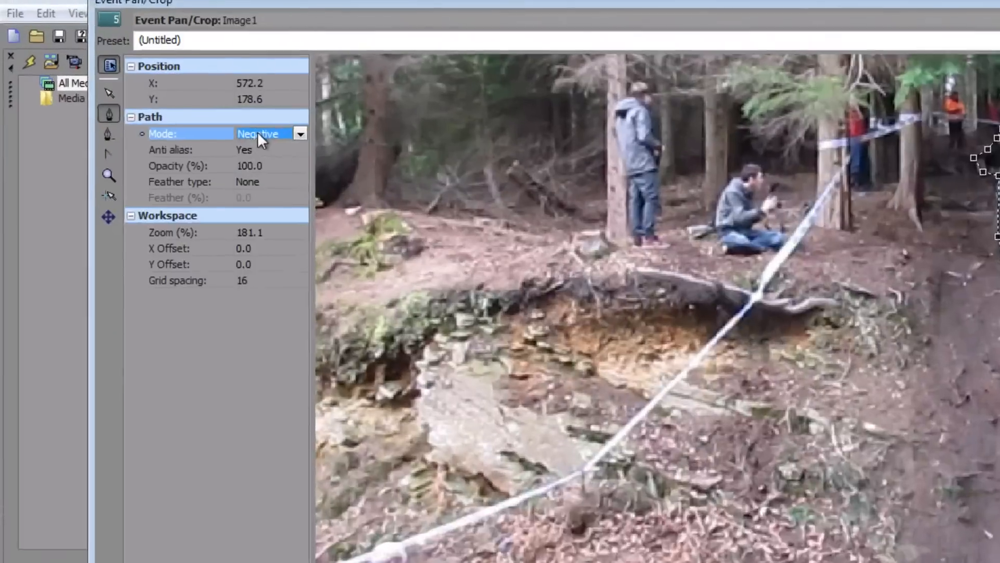
{"action": "left_click", "coordinate": [300, 133]}
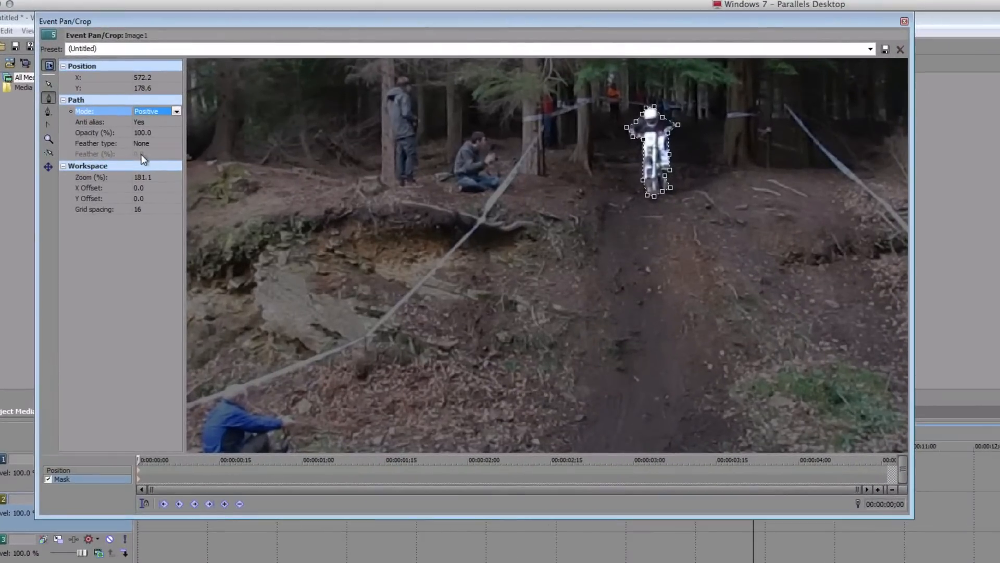
{"action": "left_click", "coordinate": [153, 143]}
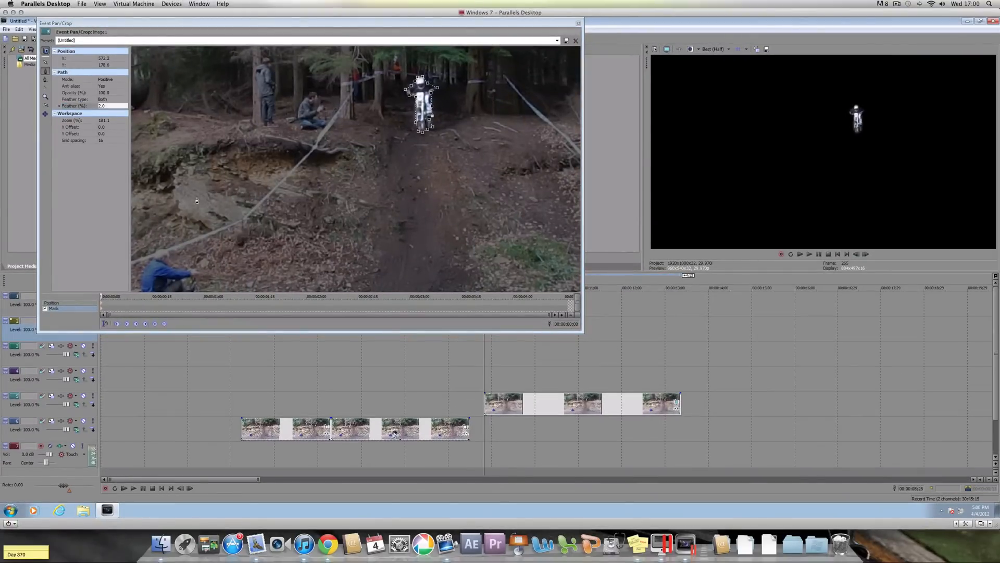
{"action": "left_click", "coordinate": [575, 41]}
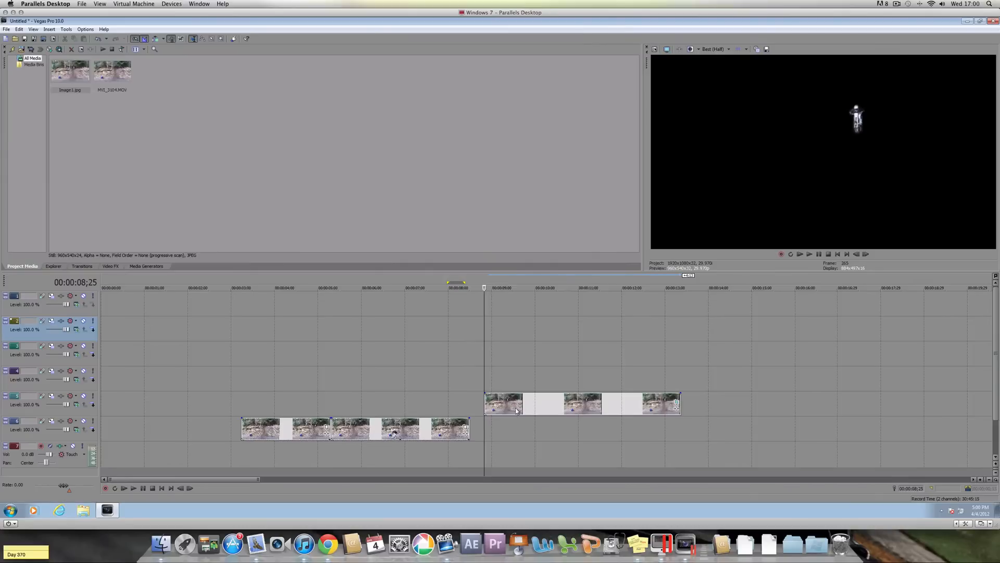
Step: Move the masked Image1 event to start at the snapshot moment above the clip
{"action": "left_click", "coordinate": [555, 403]}
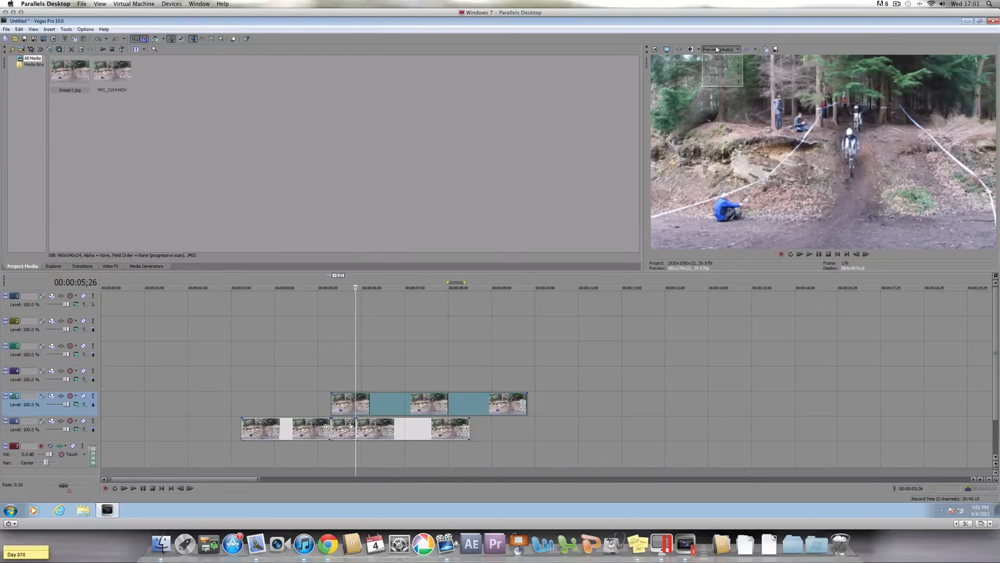
Step: Set preview quality to Best Full and save the frame snapshot as a JPEG on the desktop
{"action": "left_click", "coordinate": [738, 49]}
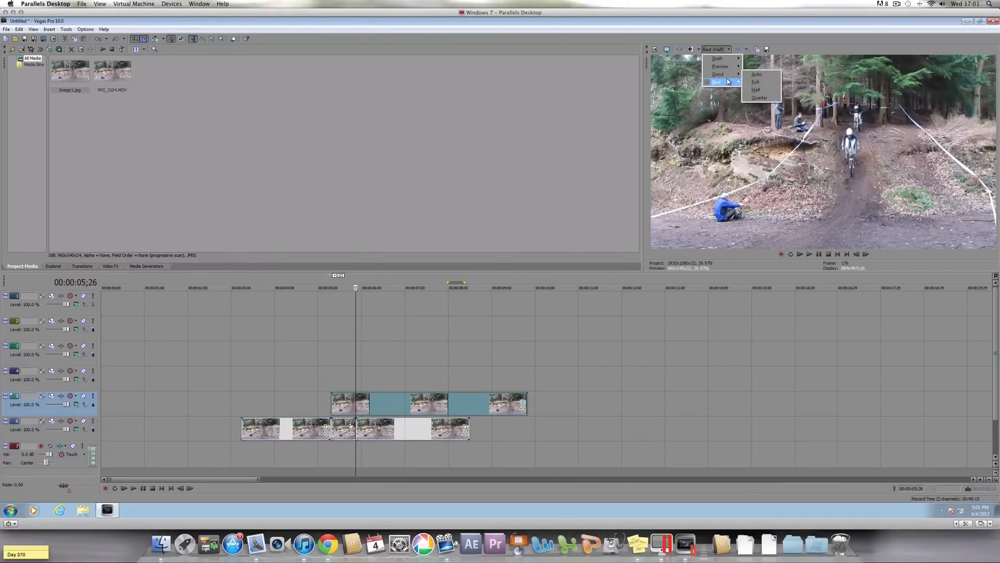
{"action": "left_click", "coordinate": [756, 81]}
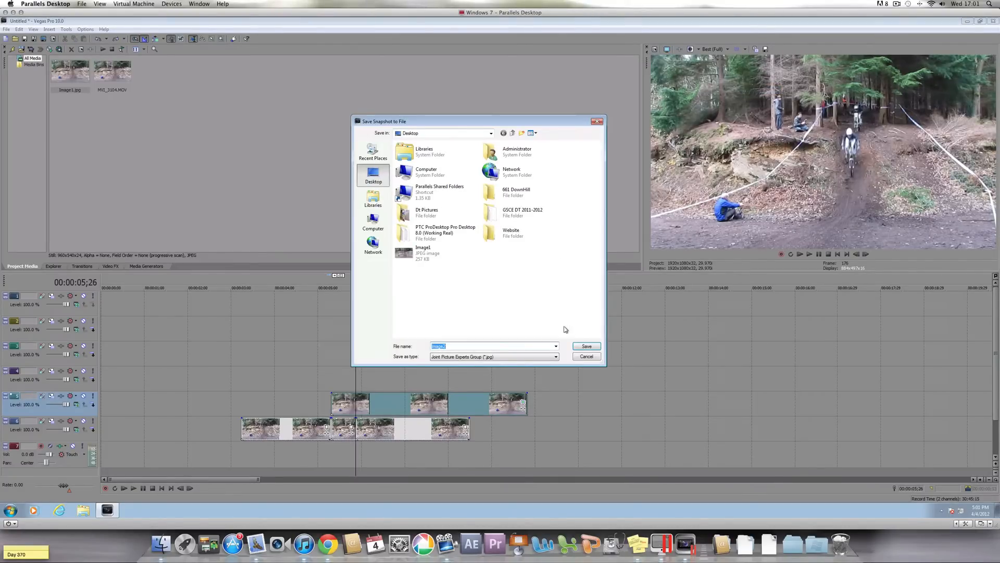
{"action": "left_click", "coordinate": [584, 346]}
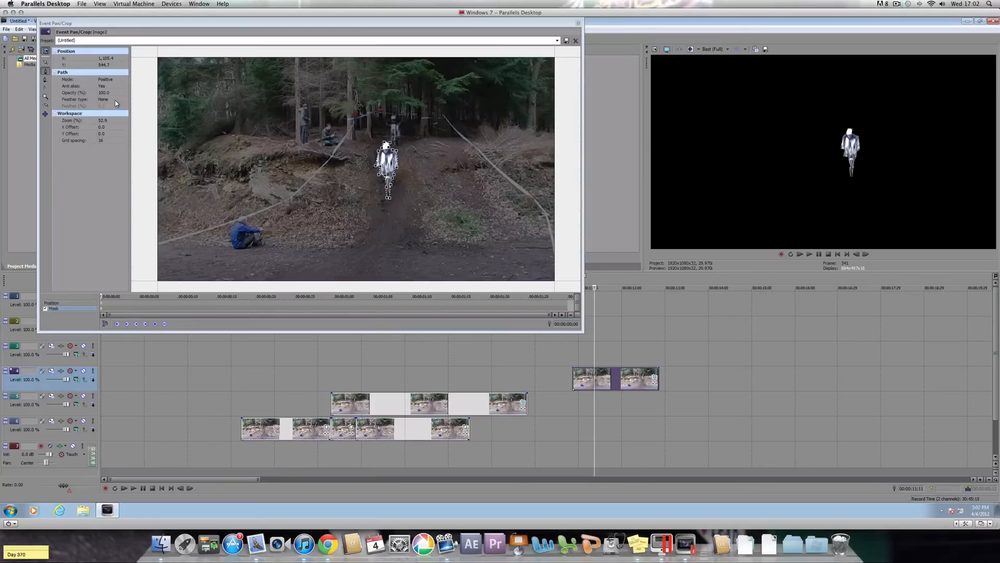
Step: Finish the rider mask on the Image2 still
{"action": "left_click", "coordinate": [108, 100]}
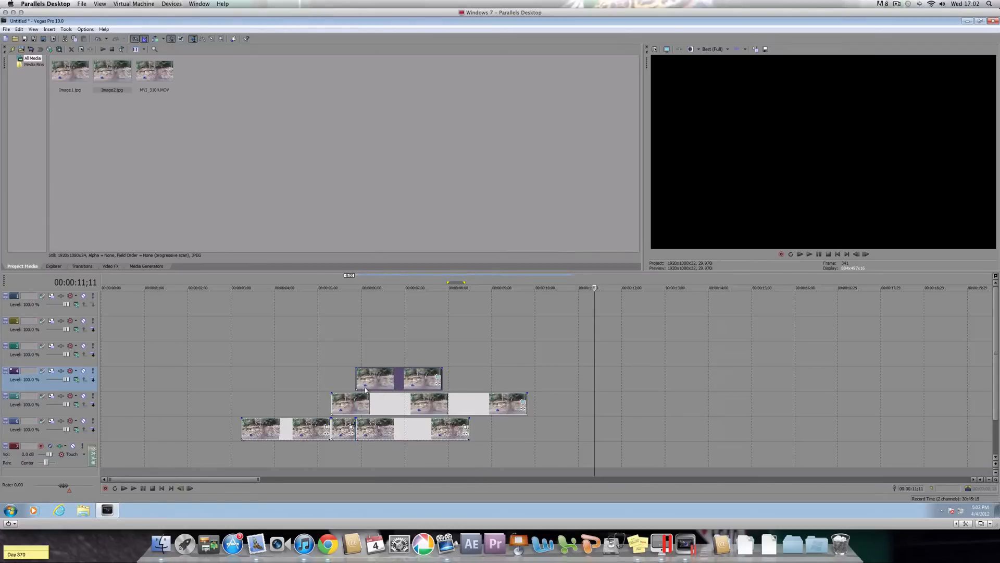
Step: Reshape the third still's rider mask, set it to Negative mode feathered on both edges
{"action": "left_click", "coordinate": [356, 287]}
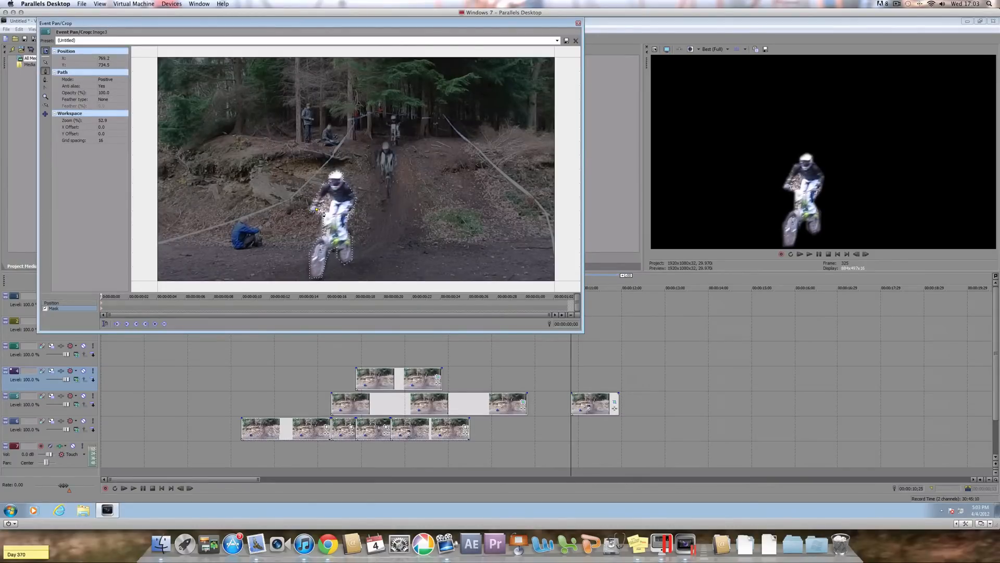
{"action": "left_click_drag", "start_coordinate": [317, 210], "coordinate": [330, 210]}
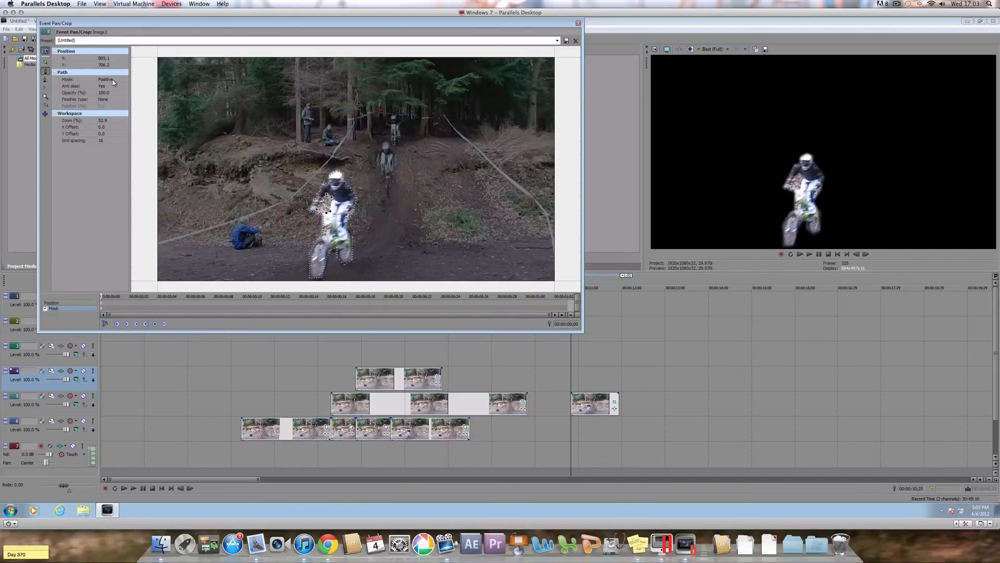
{"action": "left_click", "coordinate": [124, 79]}
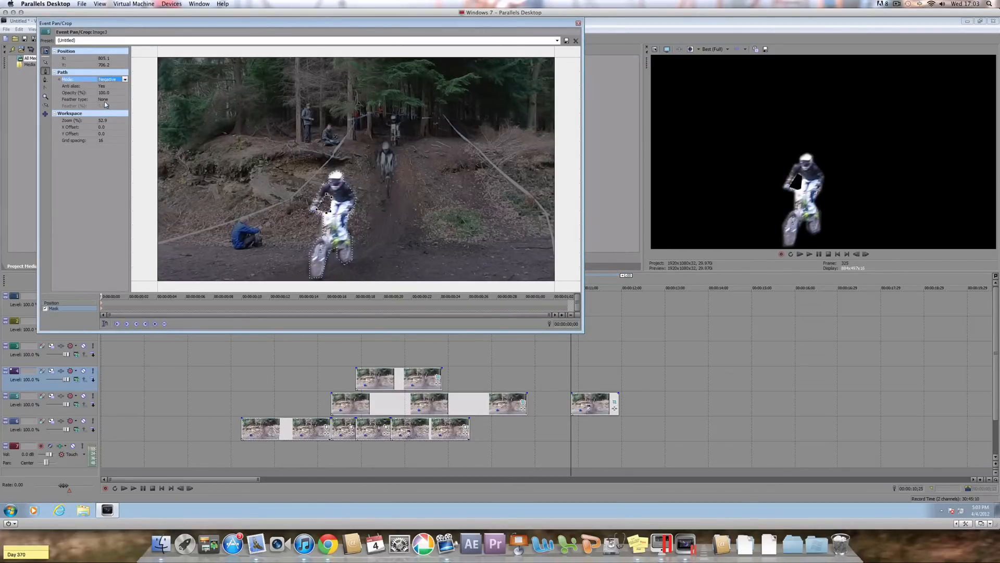
{"action": "left_click", "coordinate": [92, 99]}
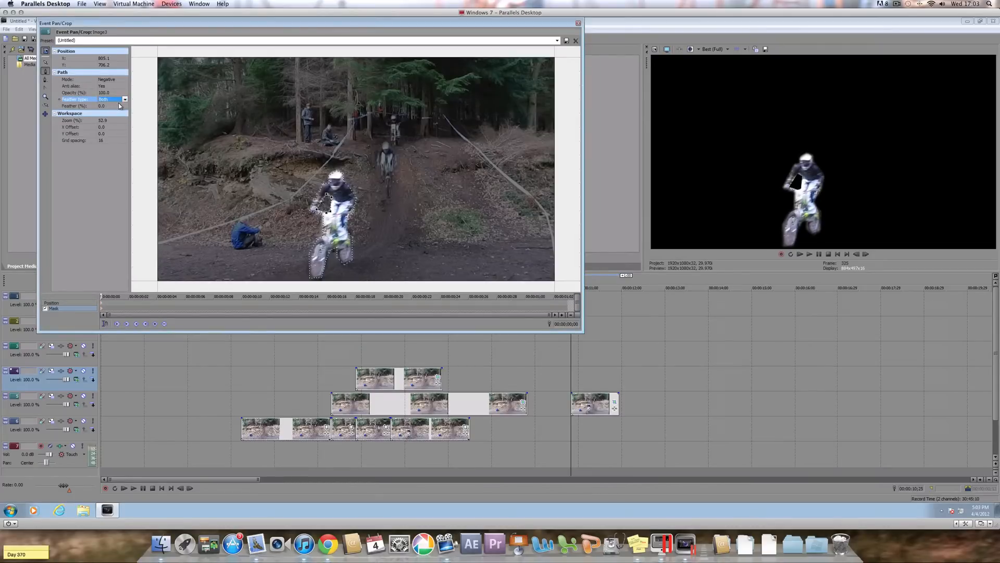
{"action": "left_click", "coordinate": [106, 105]}
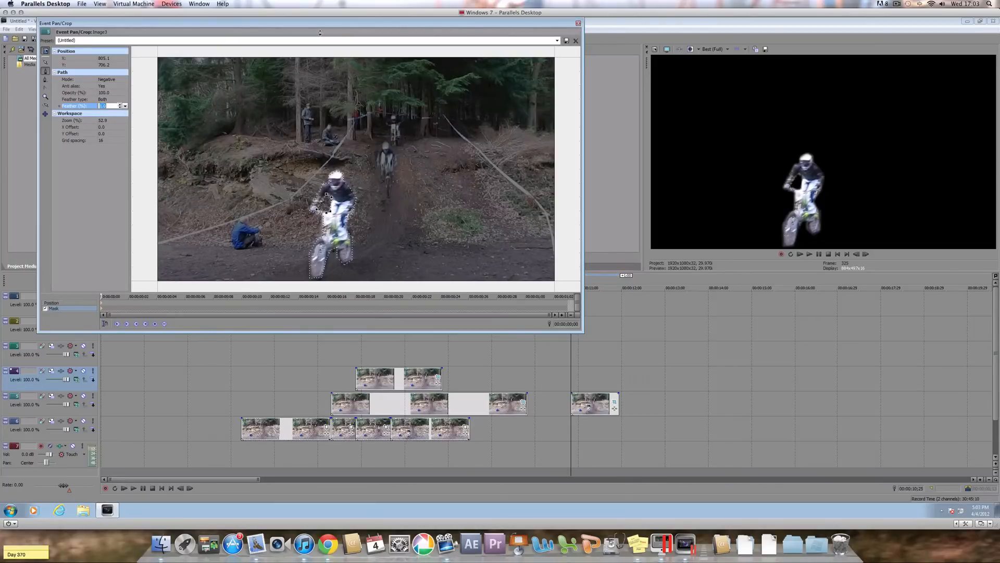
{"action": "left_click", "coordinate": [575, 41]}
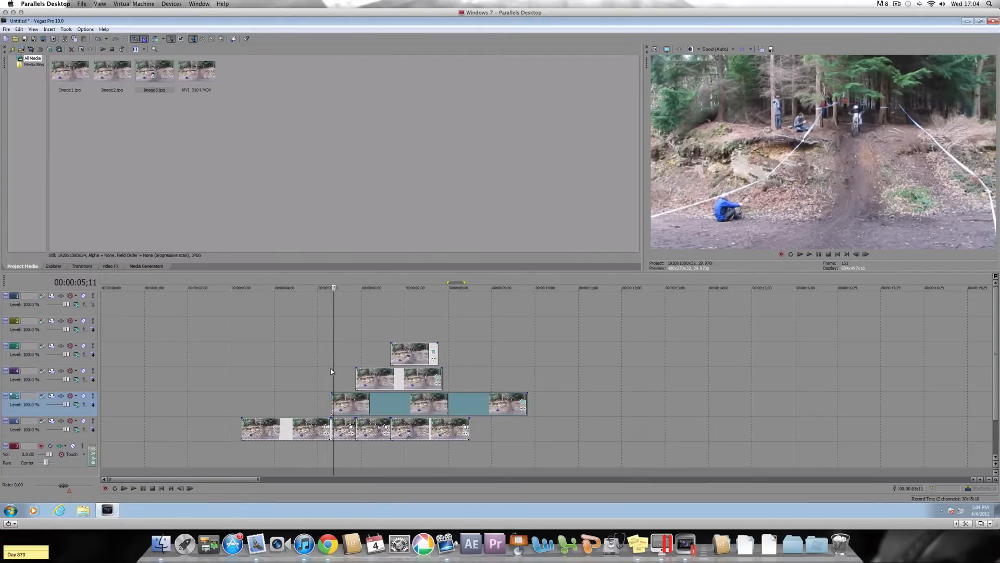
Step: Show the Video FX library of effects
{"action": "left_click", "coordinate": [109, 265]}
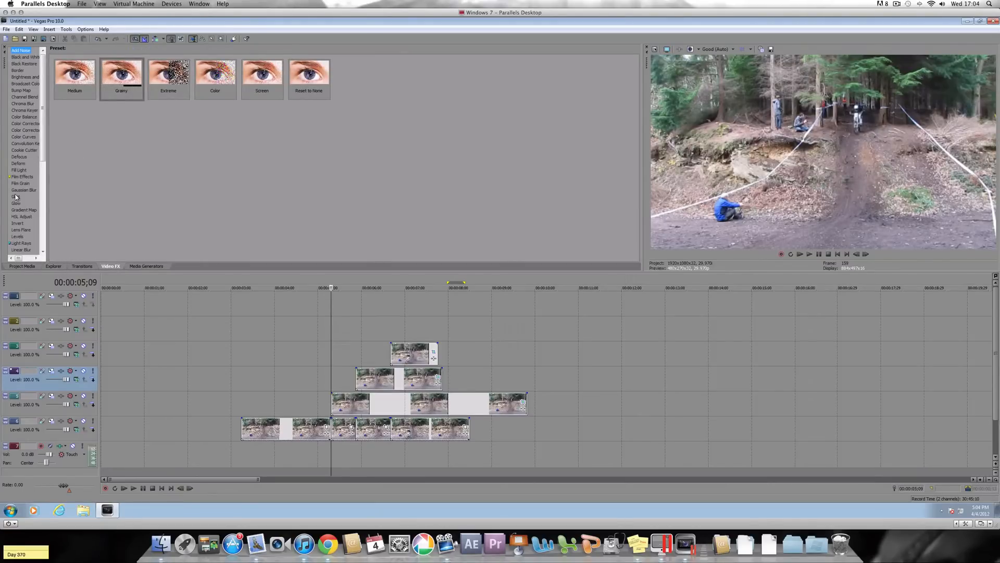
Step: Apply the Glow effect's White Highlights preset to the bike clip and tune intensity and glow percent
{"action": "left_click", "coordinate": [16, 203]}
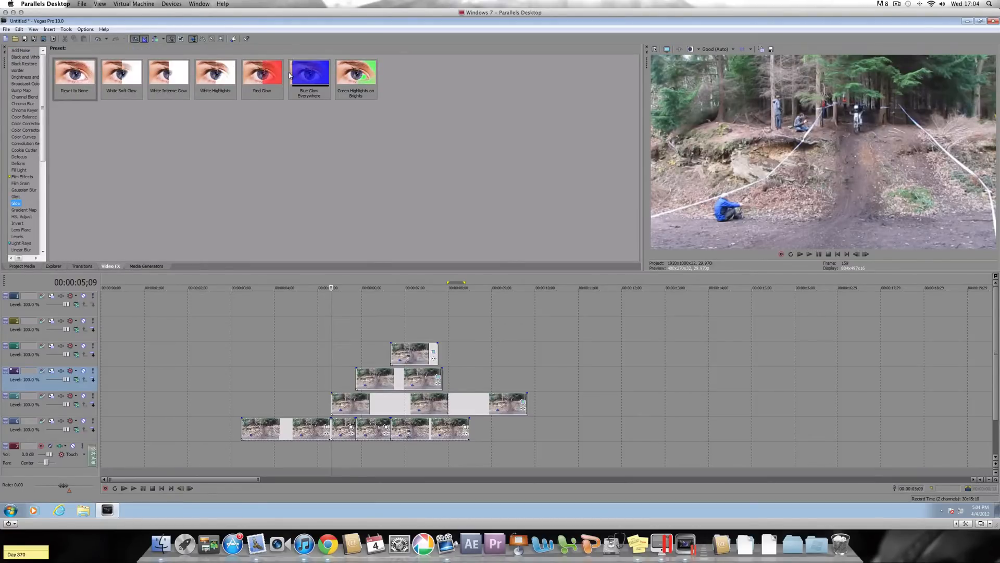
{"action": "left_click", "coordinate": [214, 71]}
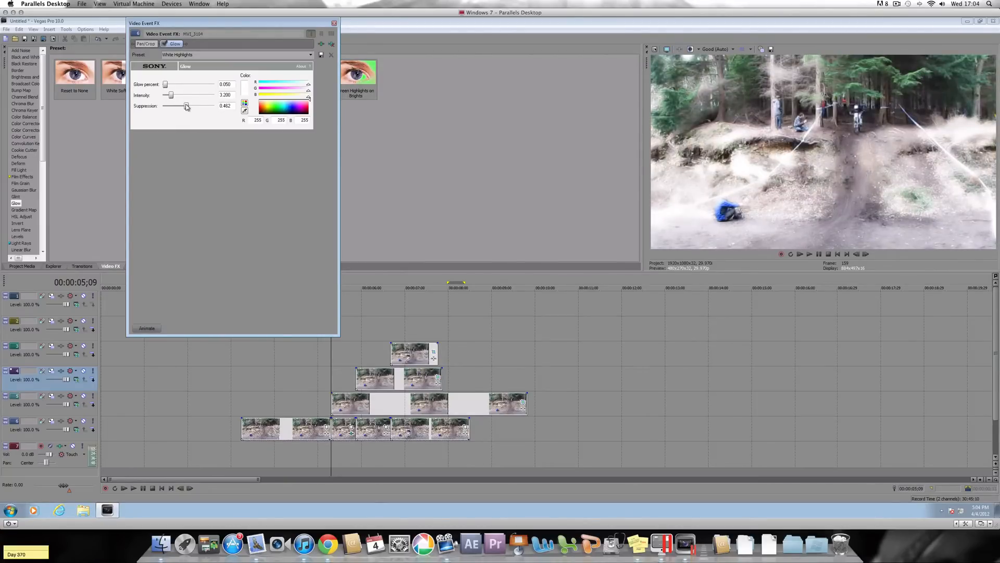
{"action": "left_click_drag", "start_coordinate": [169, 95], "coordinate": [175, 95]}
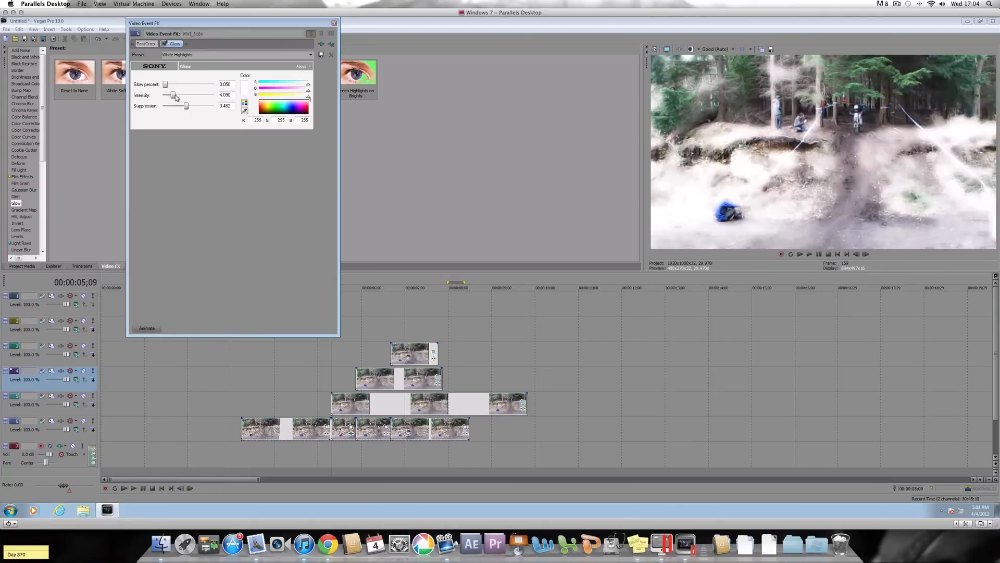
{"action": "left_click_drag", "start_coordinate": [168, 84], "coordinate": [177, 84]}
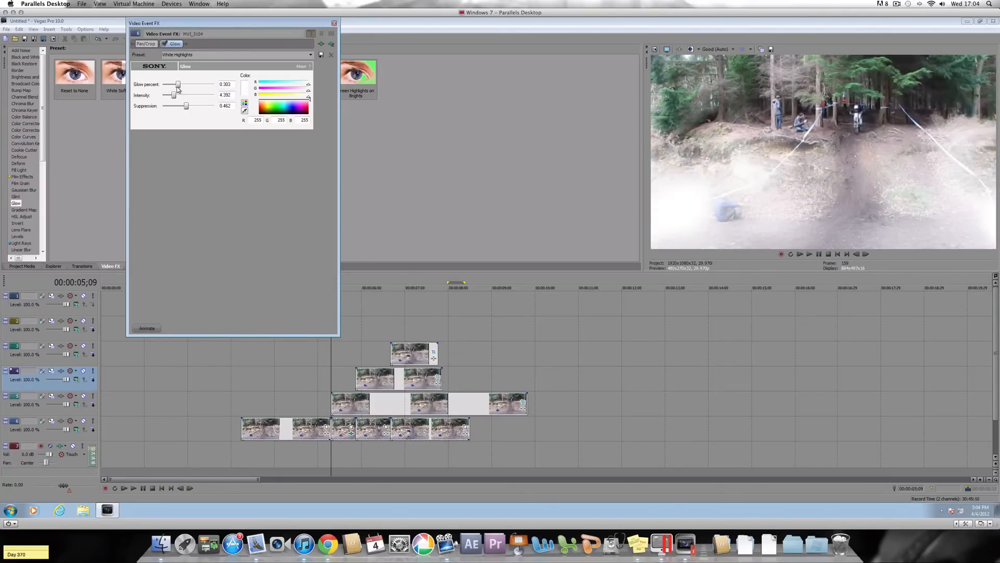
{"action": "left_click_drag", "start_coordinate": [179, 85], "coordinate": [167, 84]}
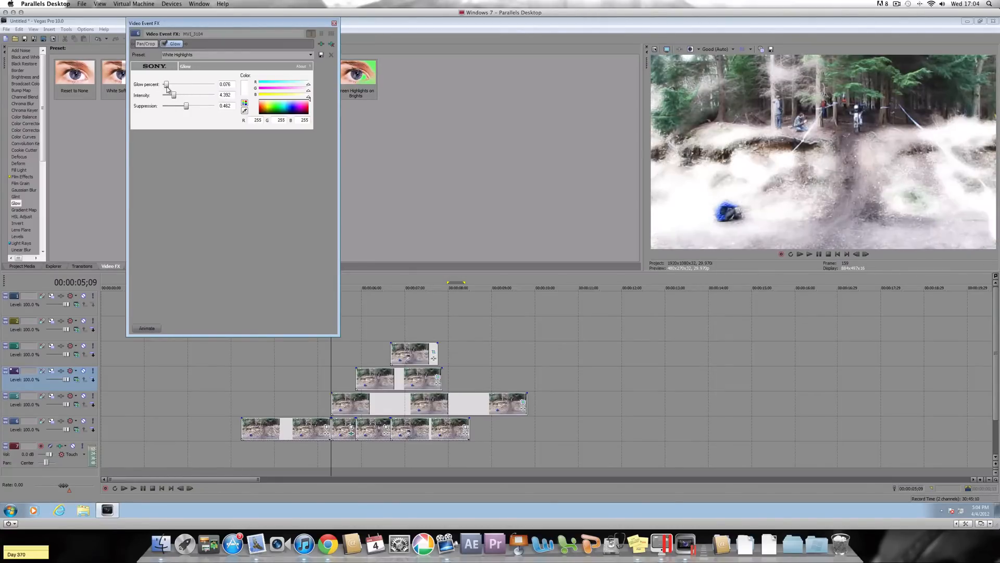
Step: Keyframe the Glow so intensity drops to zero, with the fade keyframe placed at frame 6
{"action": "left_click", "coordinate": [147, 328]}
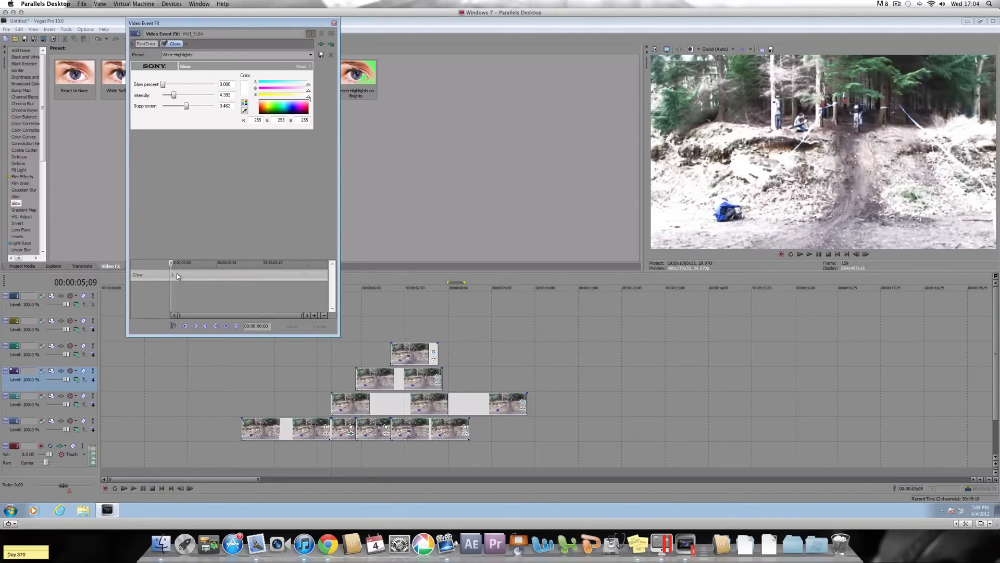
{"action": "left_click", "coordinate": [150, 274]}
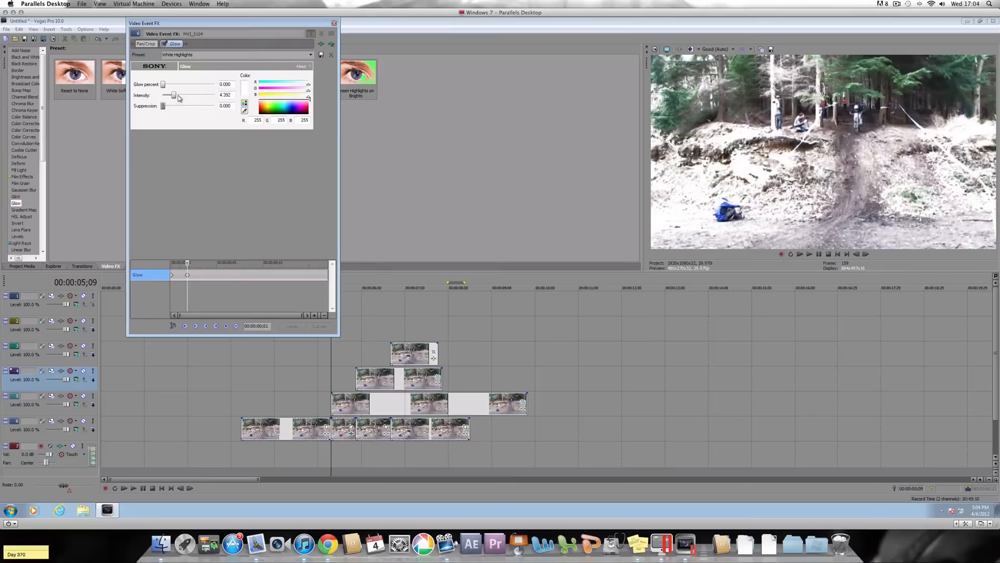
{"action": "left_click_drag", "start_coordinate": [172, 95], "coordinate": [162, 95]}
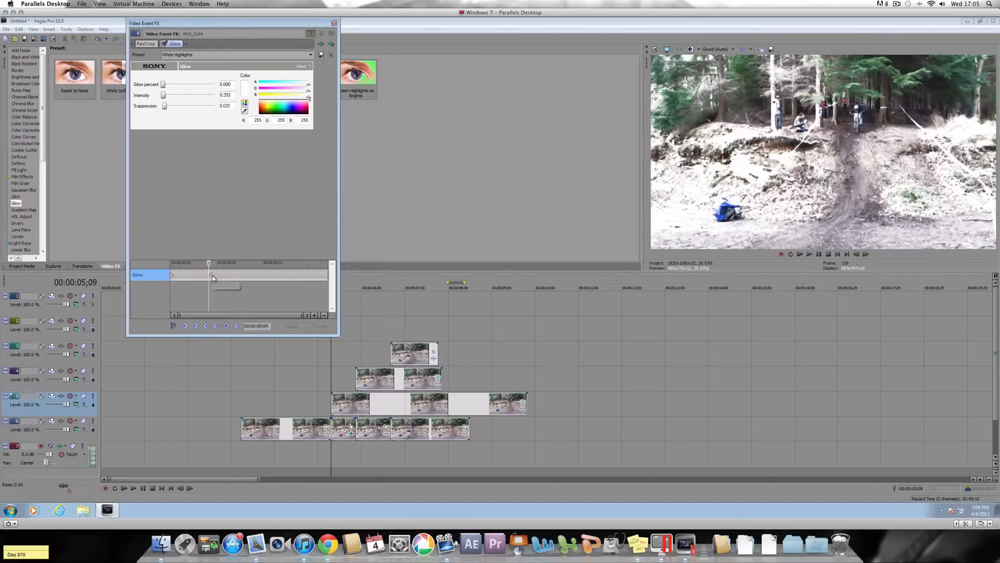
{"action": "left_click_drag", "start_coordinate": [208, 263], "coordinate": [228, 262]}
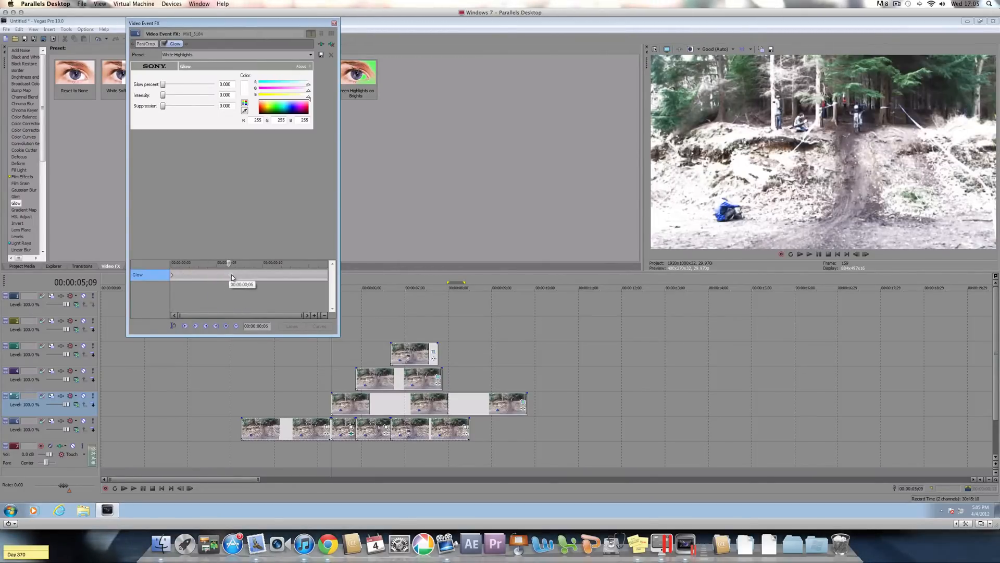